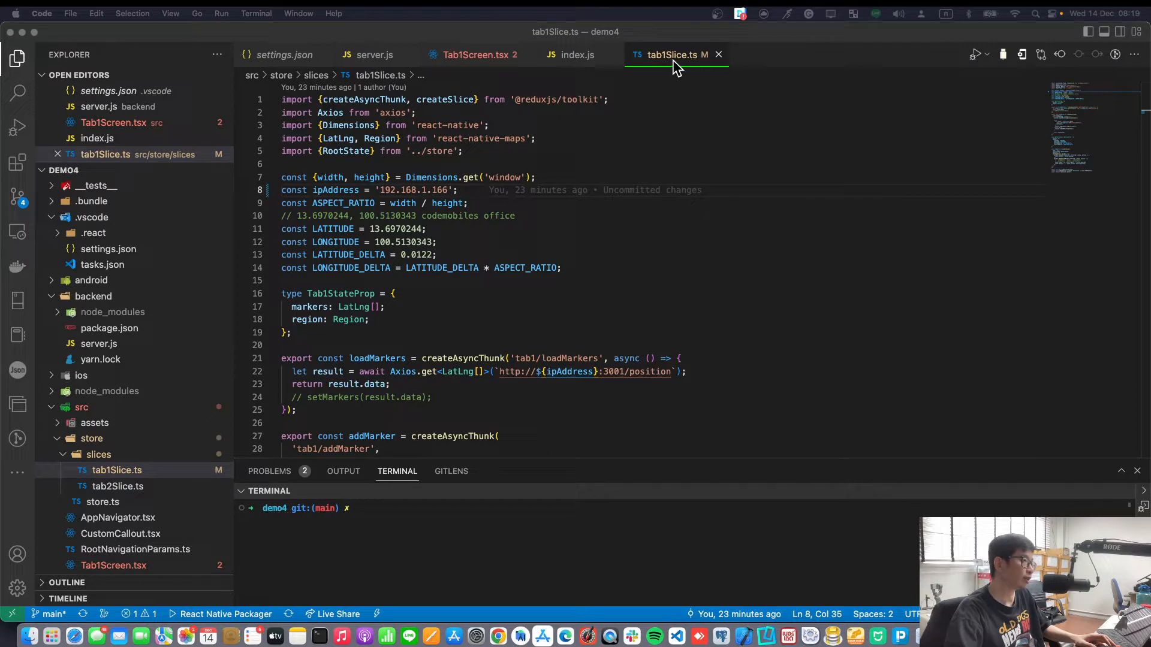
{"action": "mouse_move", "coordinate": [668, 69]}
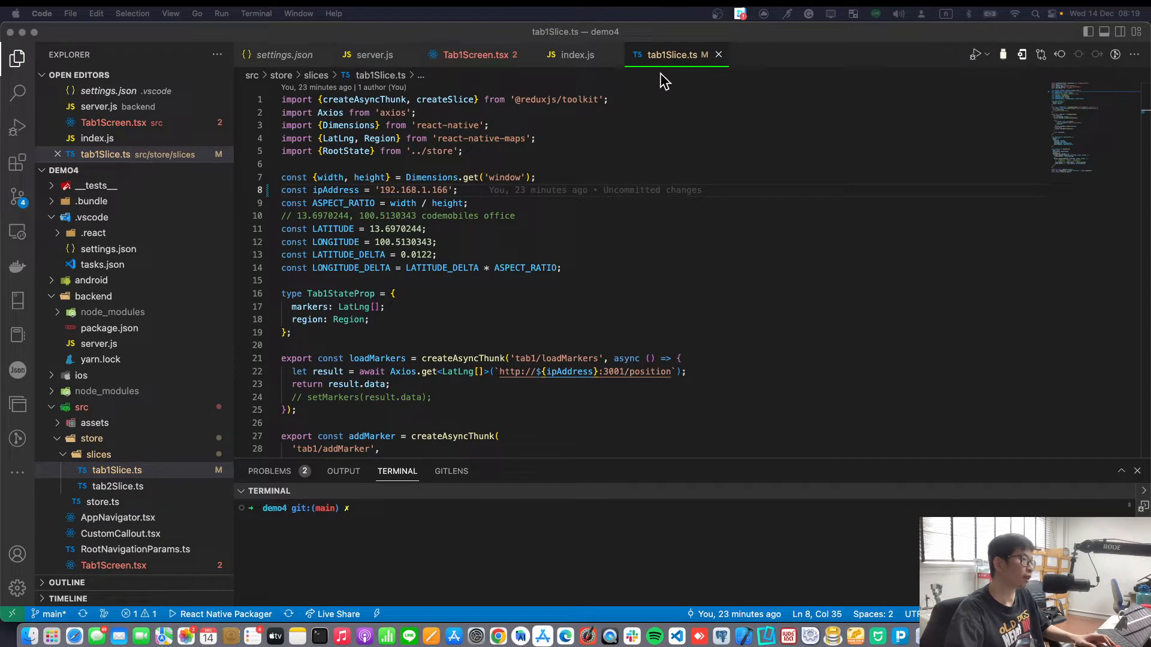
{"action": "mouse_move", "coordinate": [660, 74]}
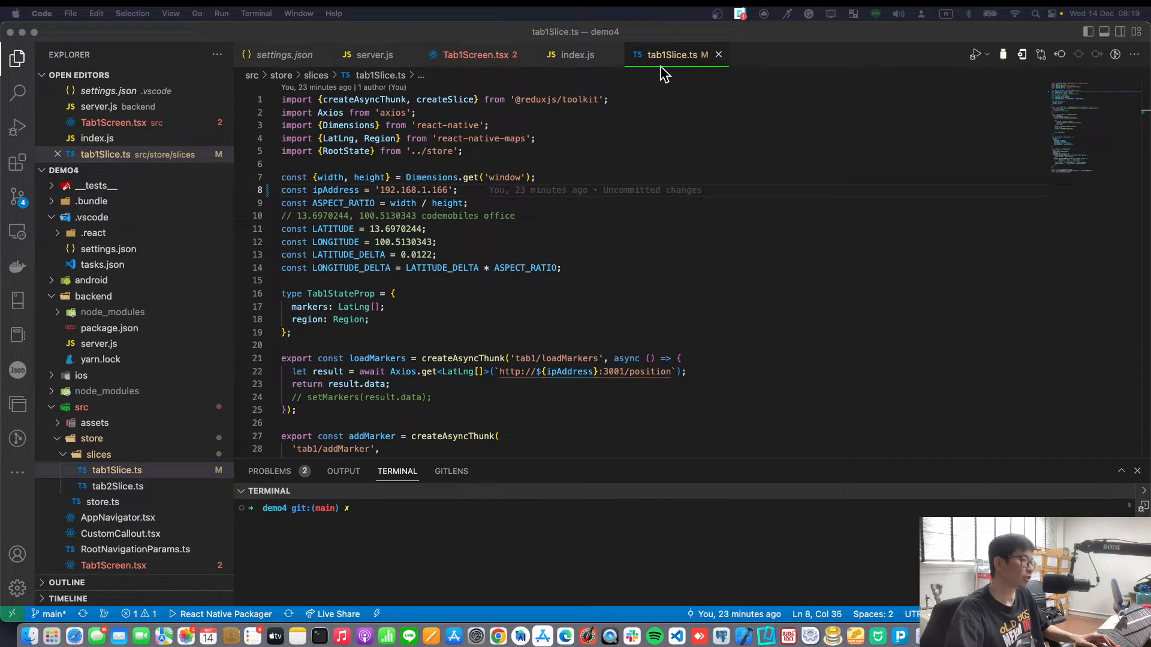
{"action": "mouse_move", "coordinate": [665, 102]}
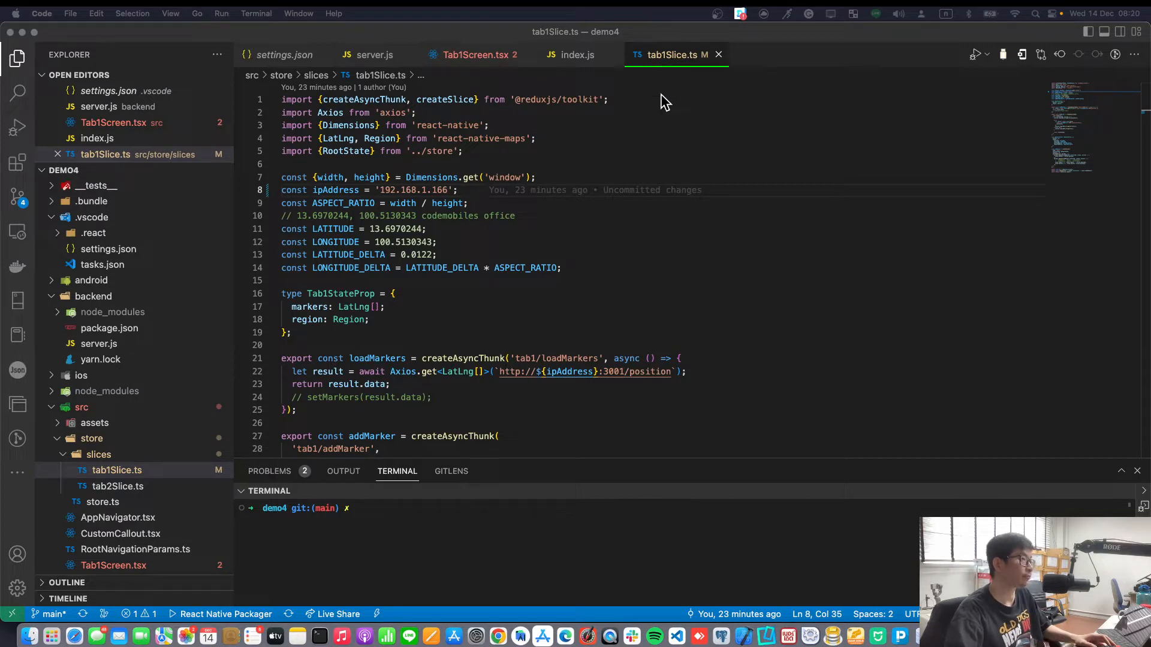
Step: Bring the demo1 window forward and select 'statically' in analysis_options.yaml's opening comment
{"action": "left_click", "coordinate": [488, 125]}
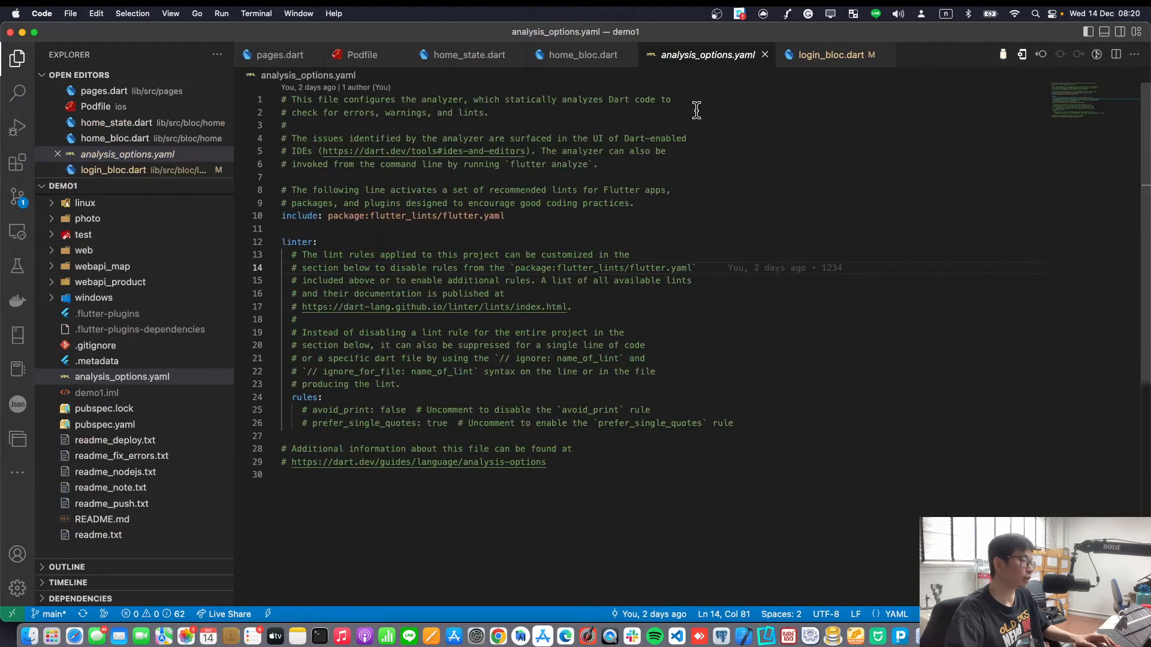
{"action": "mouse_move", "coordinate": [550, 101]}
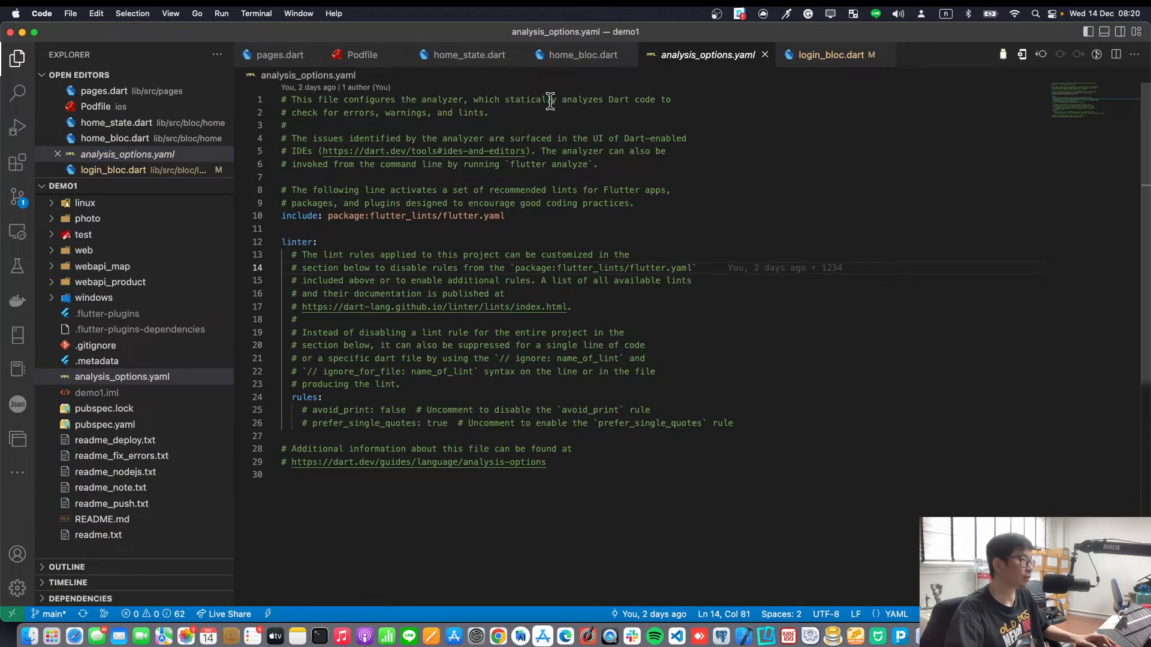
{"action": "double_click", "coordinate": [529, 99]}
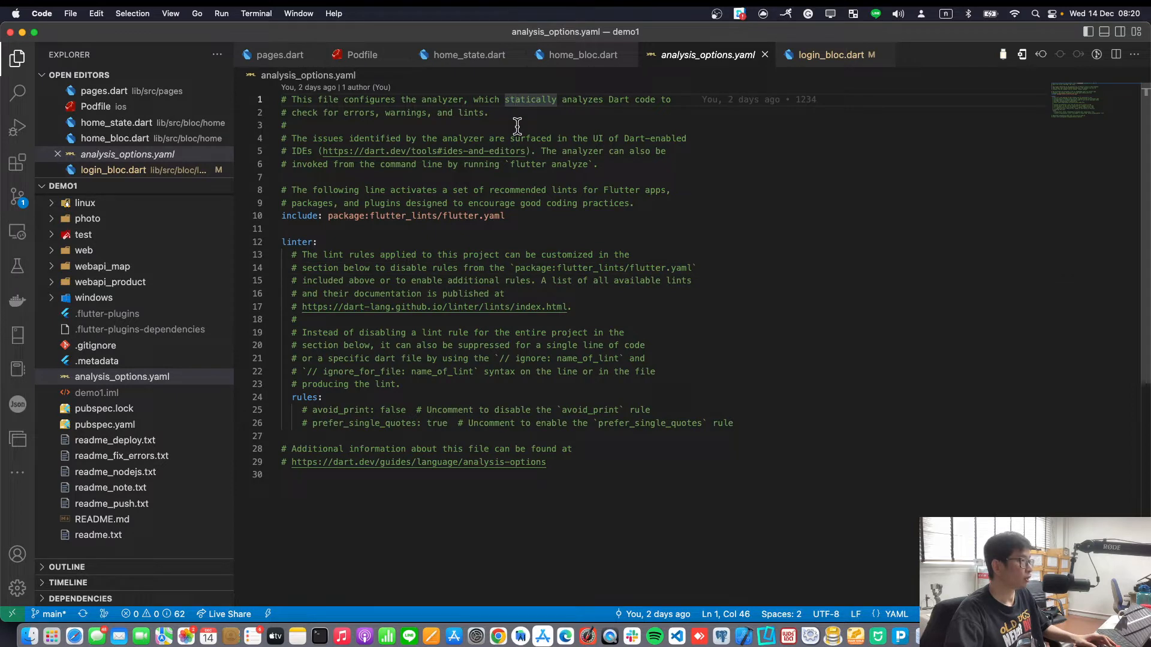
{"action": "mouse_move", "coordinate": [516, 136]}
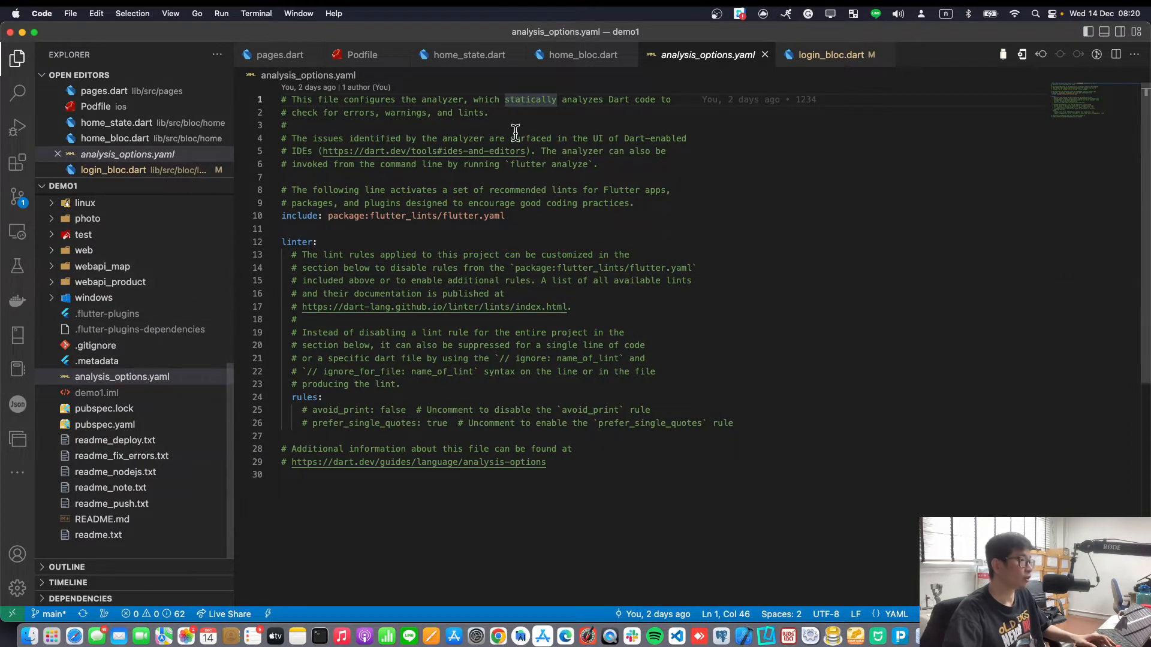
{"action": "mouse_move", "coordinate": [202, 332]}
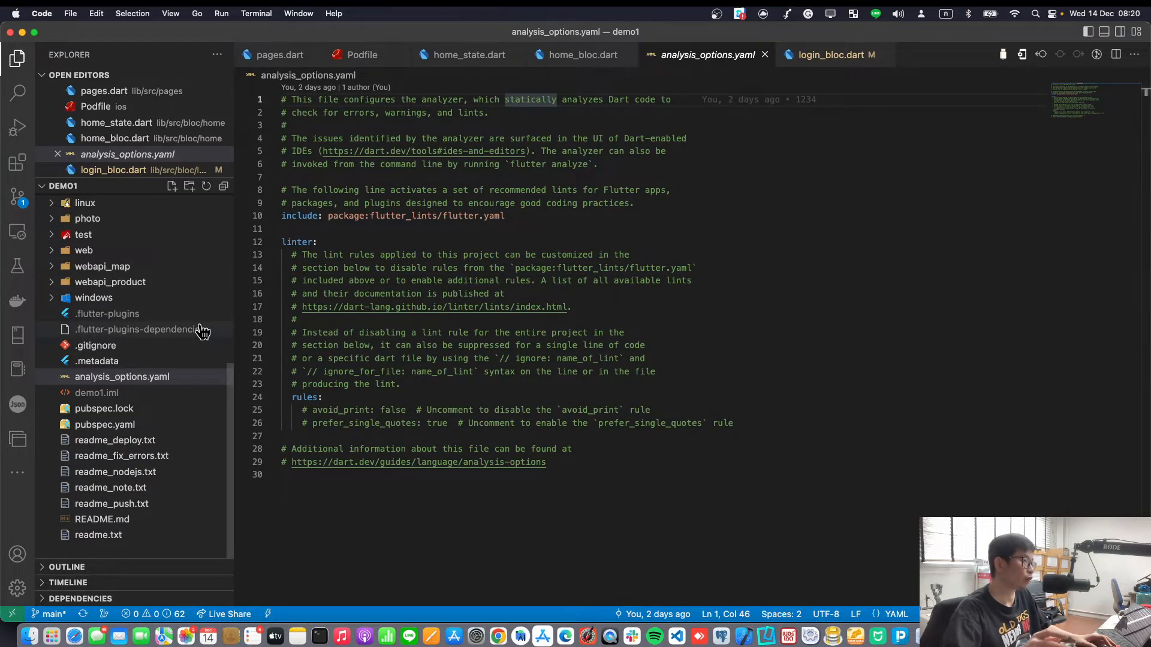
{"action": "mouse_move", "coordinate": [202, 329]}
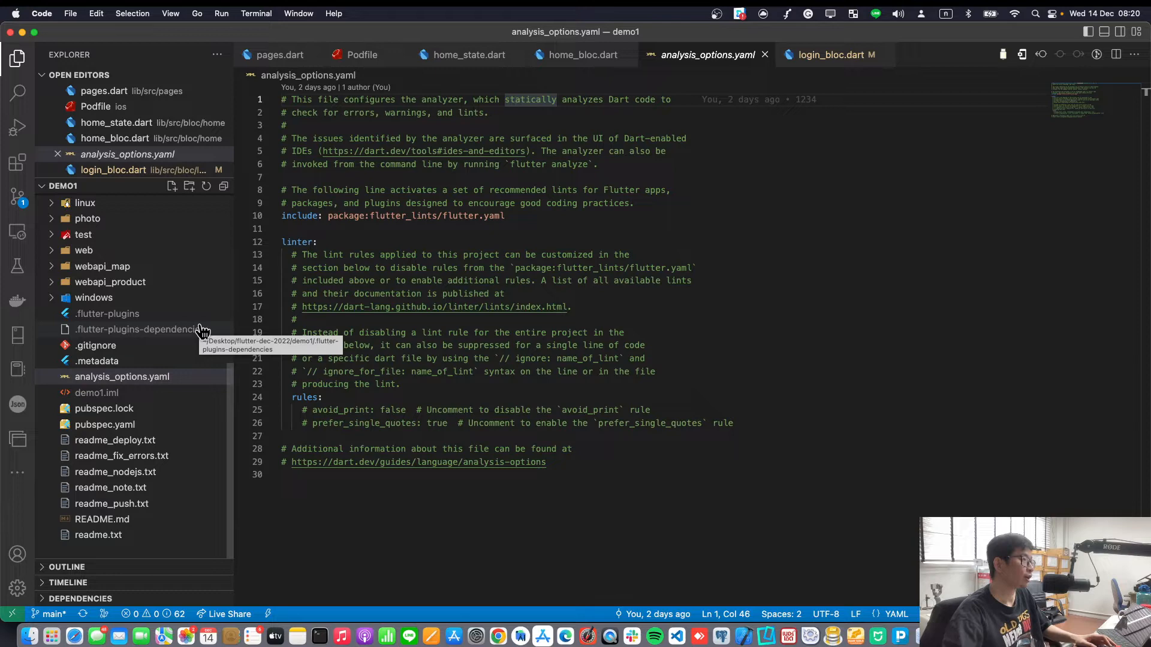
{"action": "mouse_move", "coordinate": [175, 301]}
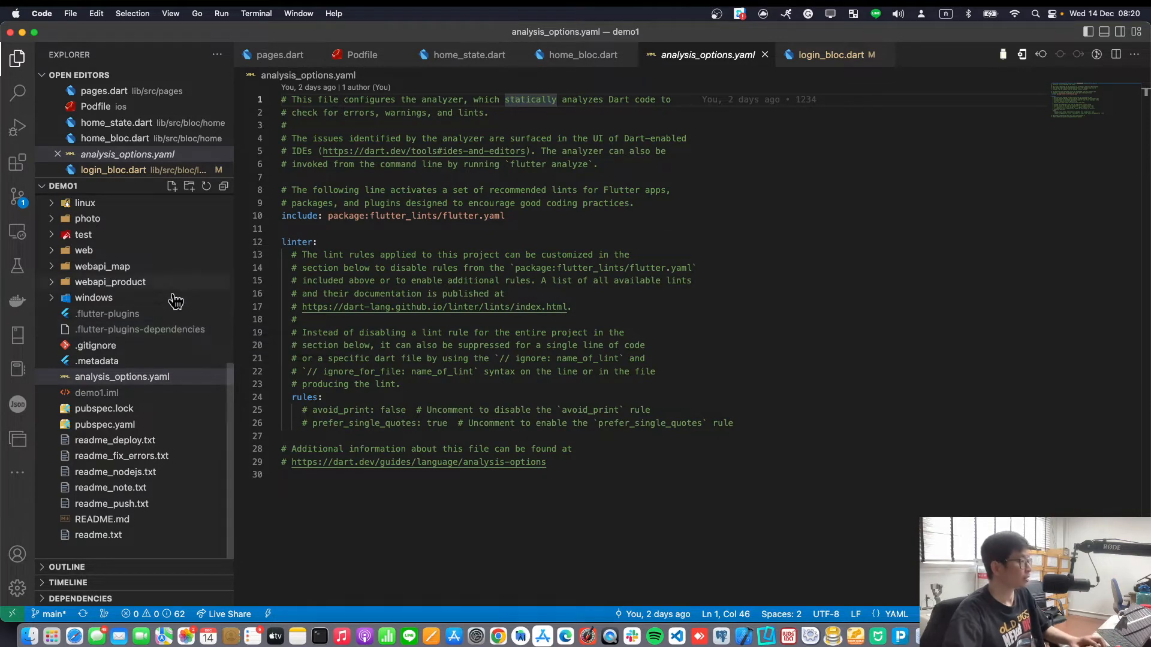
{"action": "mouse_move", "coordinate": [101, 493]}
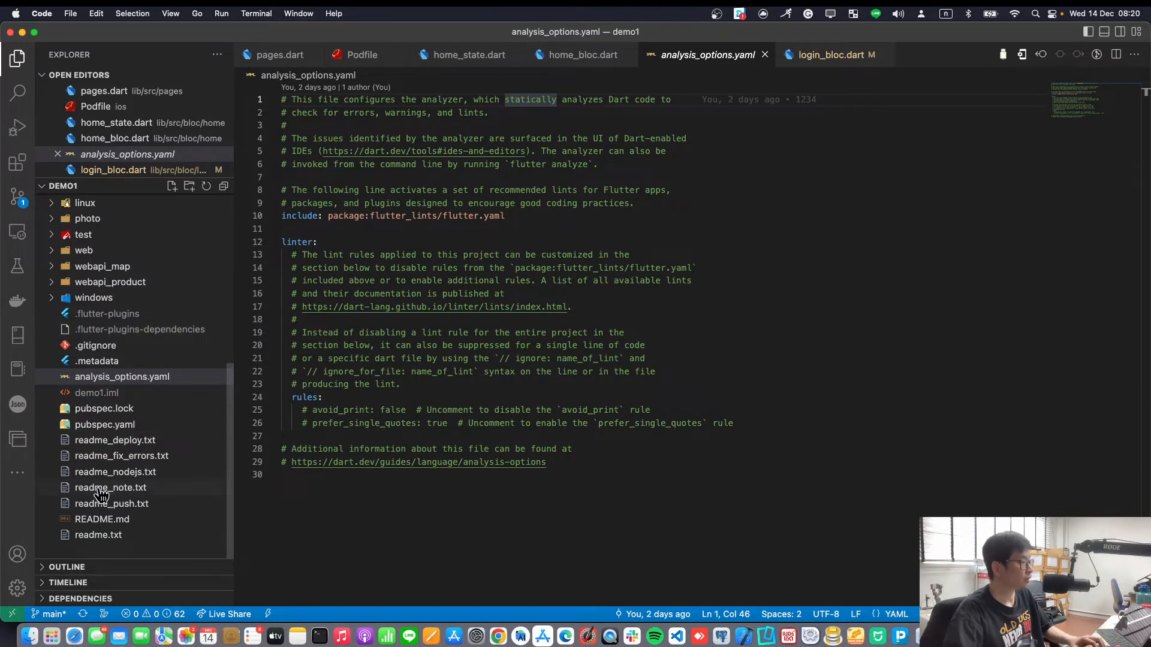
Step: Open readme_note.txt and jump to the .vscode folder in the Explorer
{"action": "left_click", "coordinate": [111, 488]}
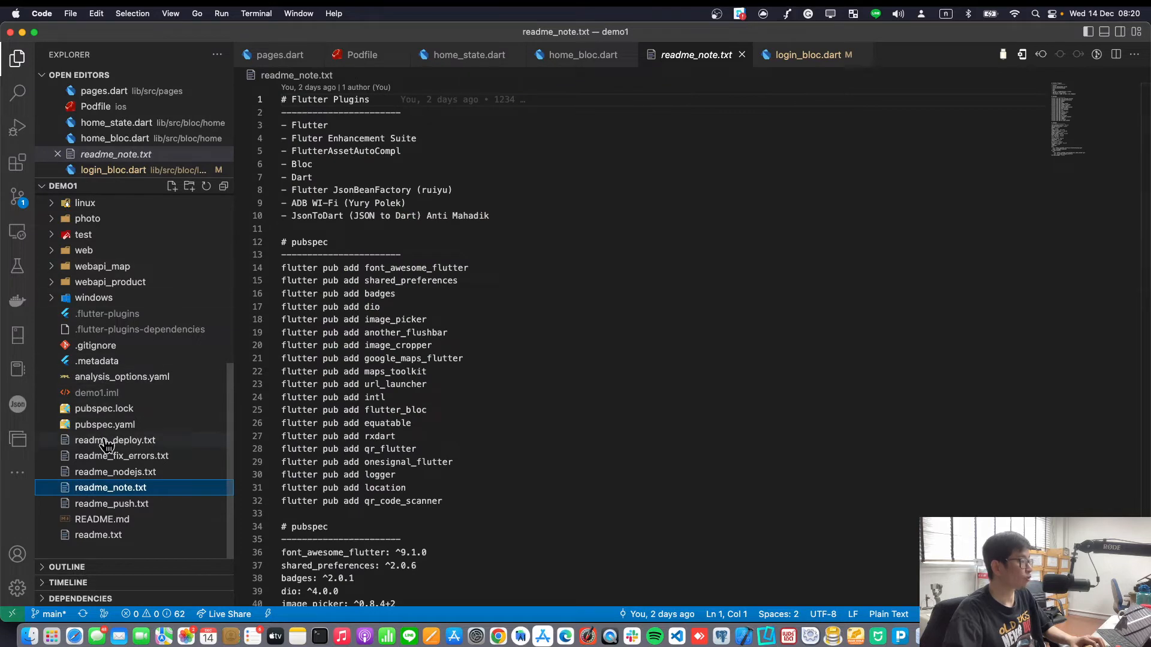
{"action": "mouse_move", "coordinate": [186, 421]}
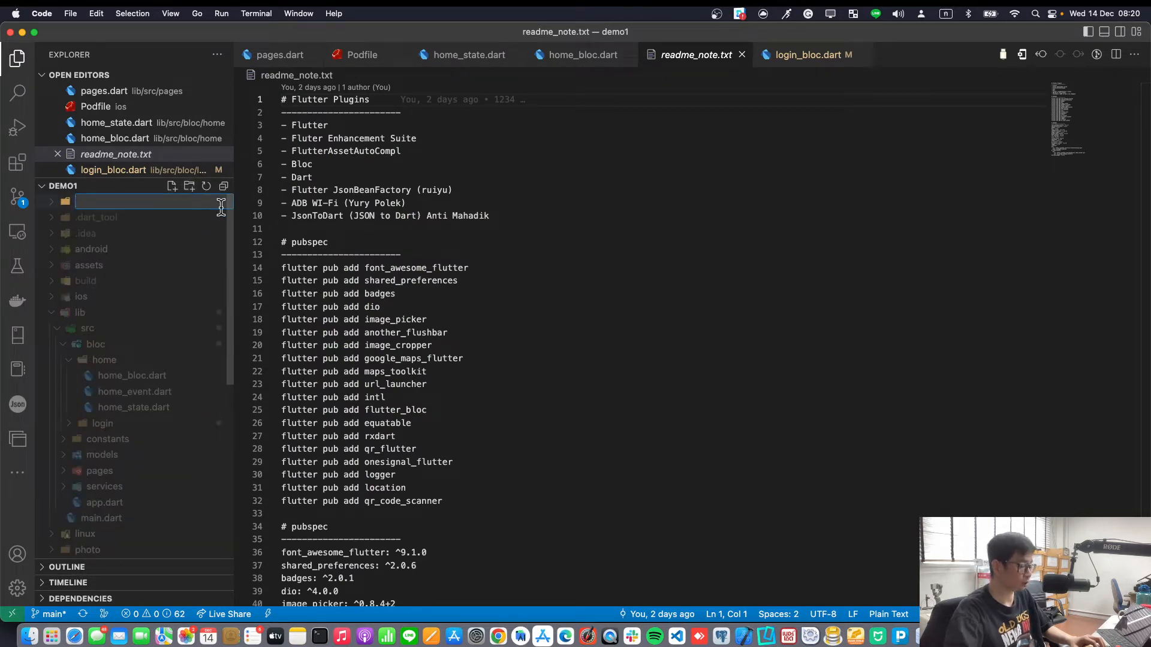
{"action": "type", "text": "l"}
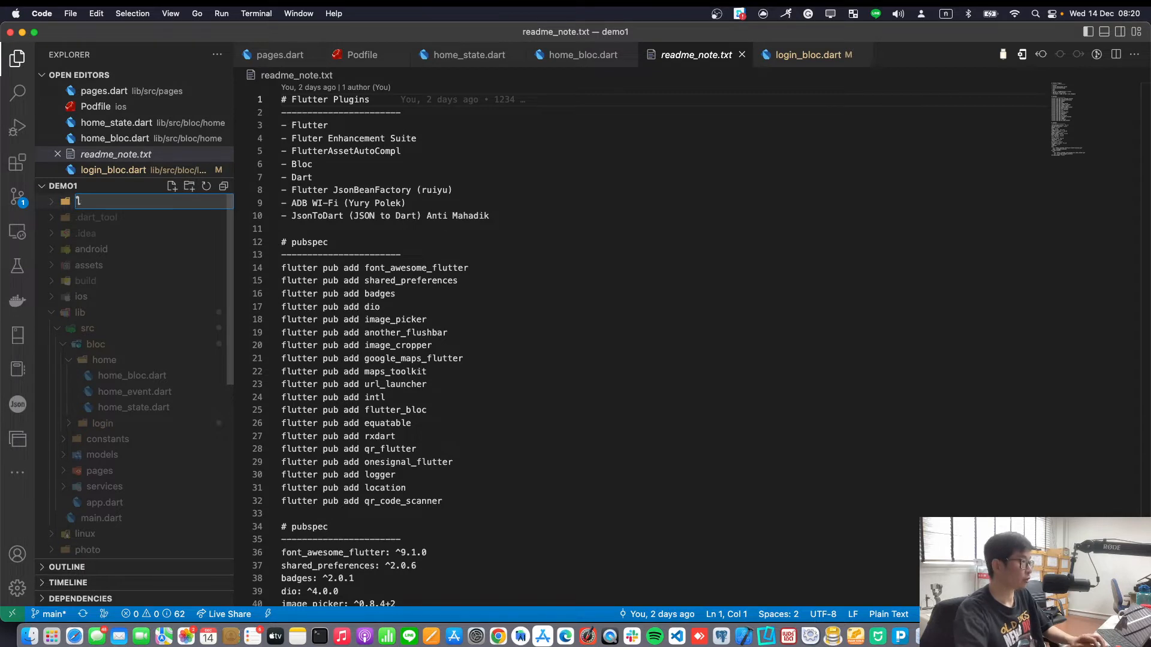
{"action": "type", "text": ".vs"}
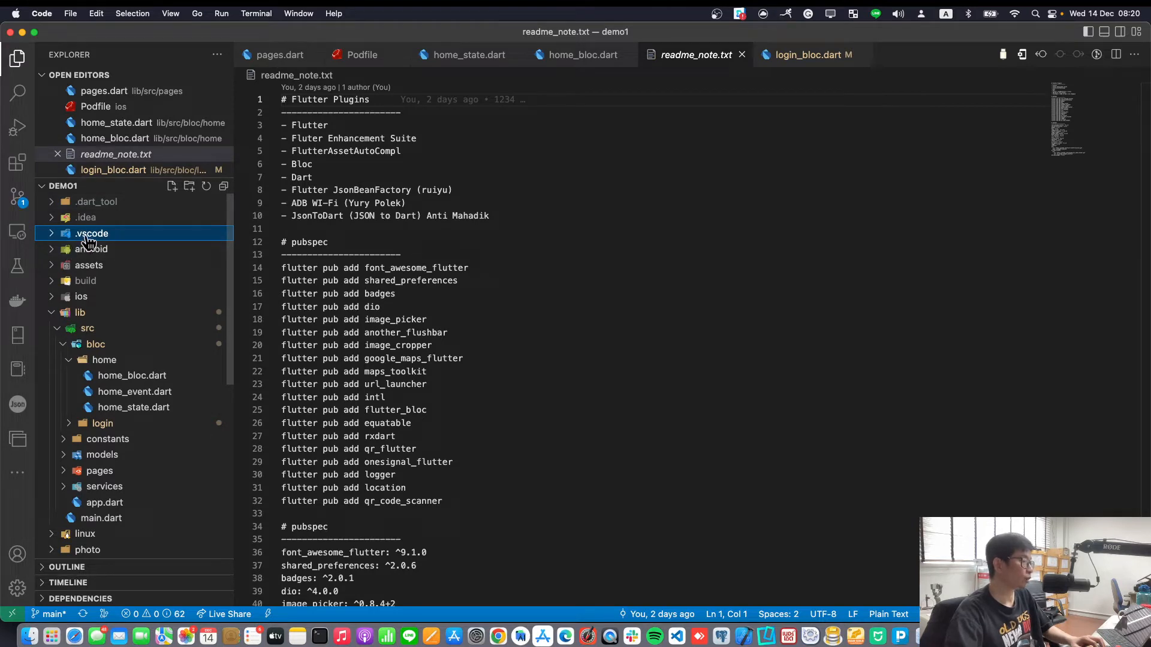
{"action": "mouse_move", "coordinate": [91, 233]}
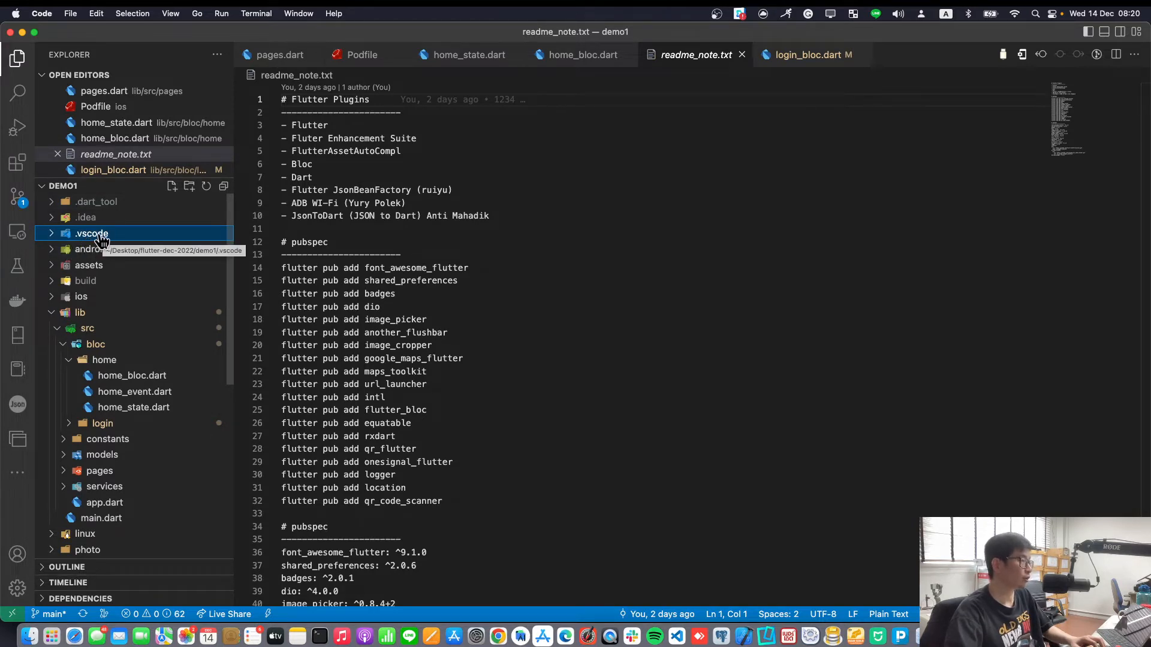
{"action": "mouse_move", "coordinate": [171, 188]}
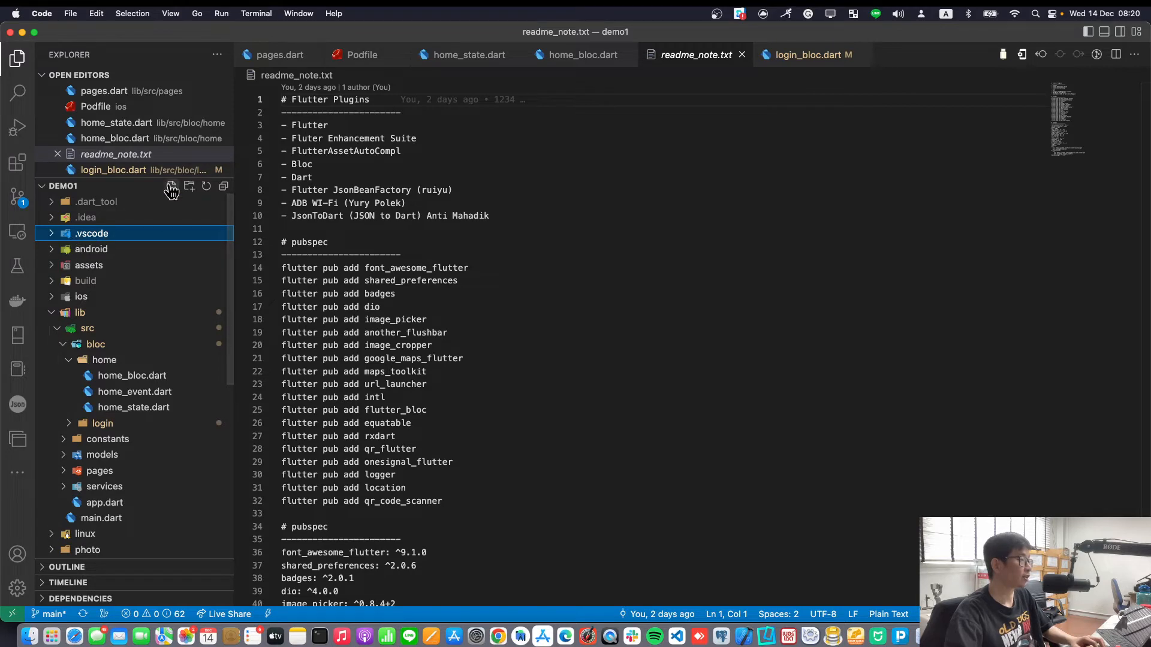
Step: Create settings.json inside the demo1 .vscode folder
{"action": "left_click", "coordinate": [172, 185]}
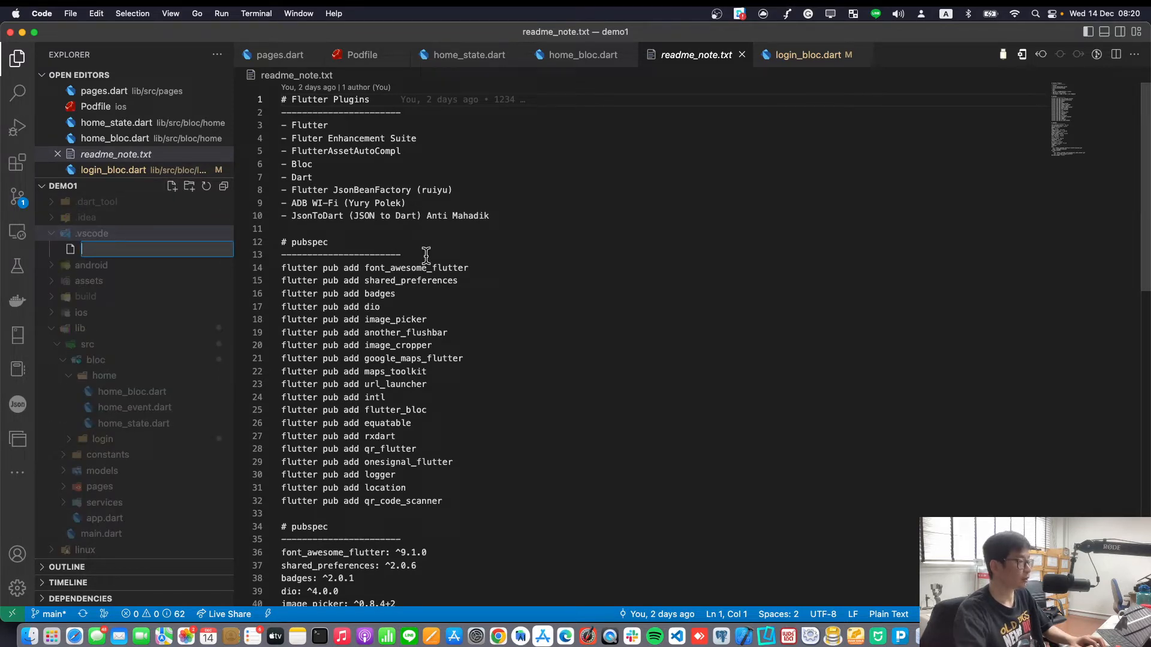
{"action": "type", "text": "settings."}
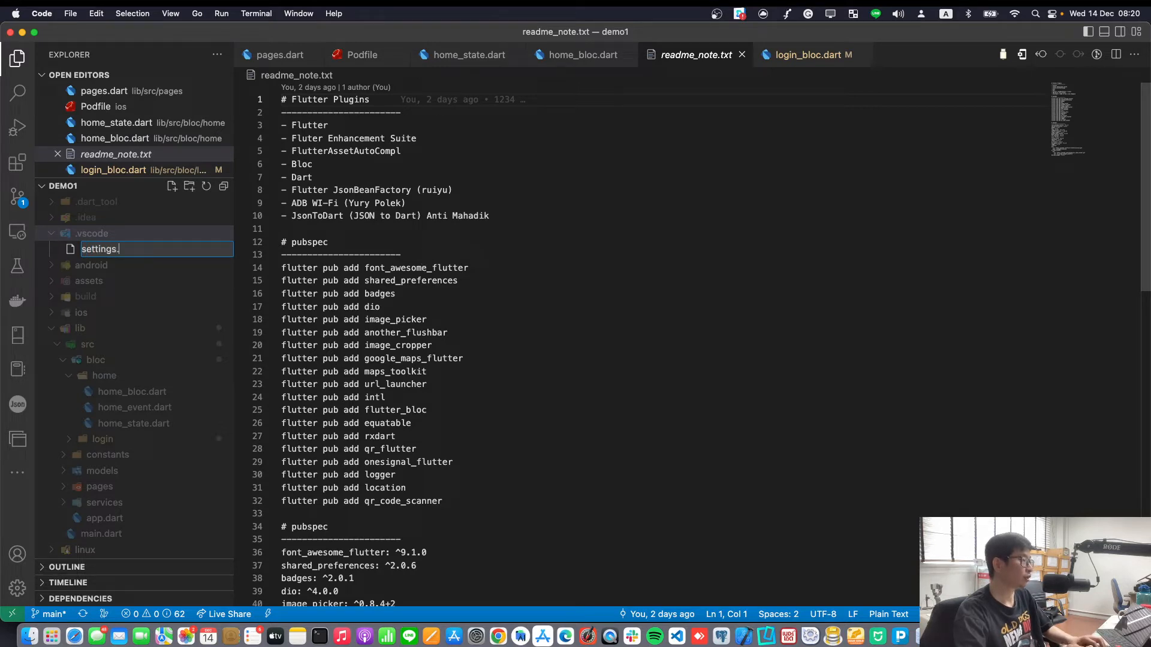
{"action": "key", "text": "Return"}
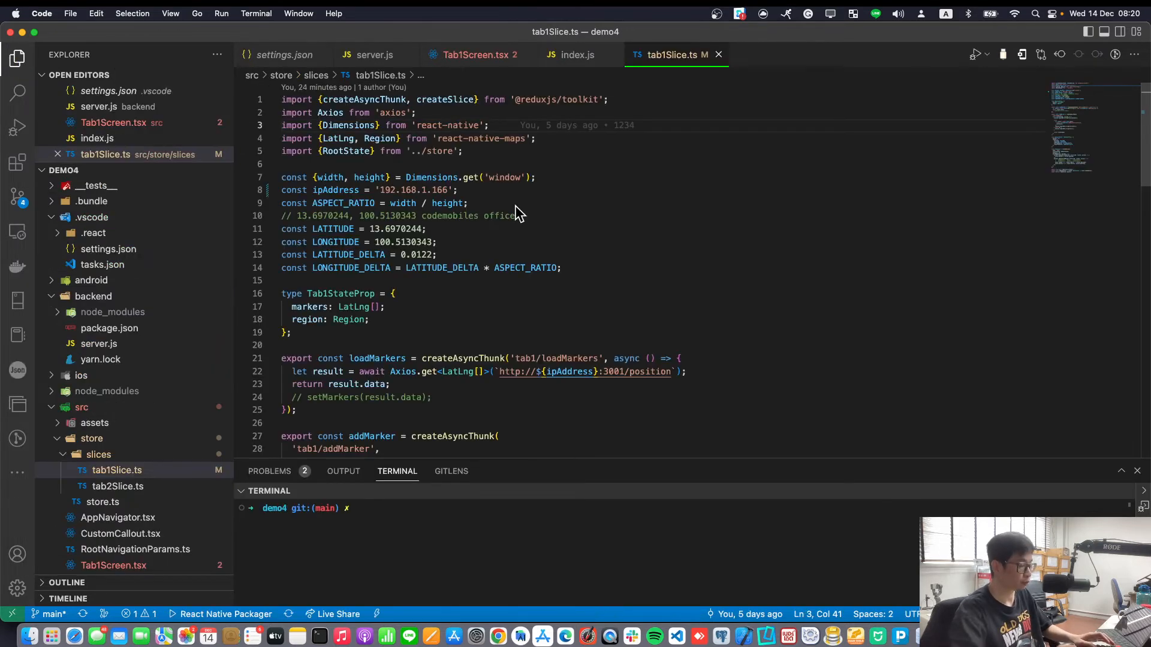
Step: Switch back to the demo1 window showing the empty settings.json
{"action": "left_click", "coordinate": [108, 249]}
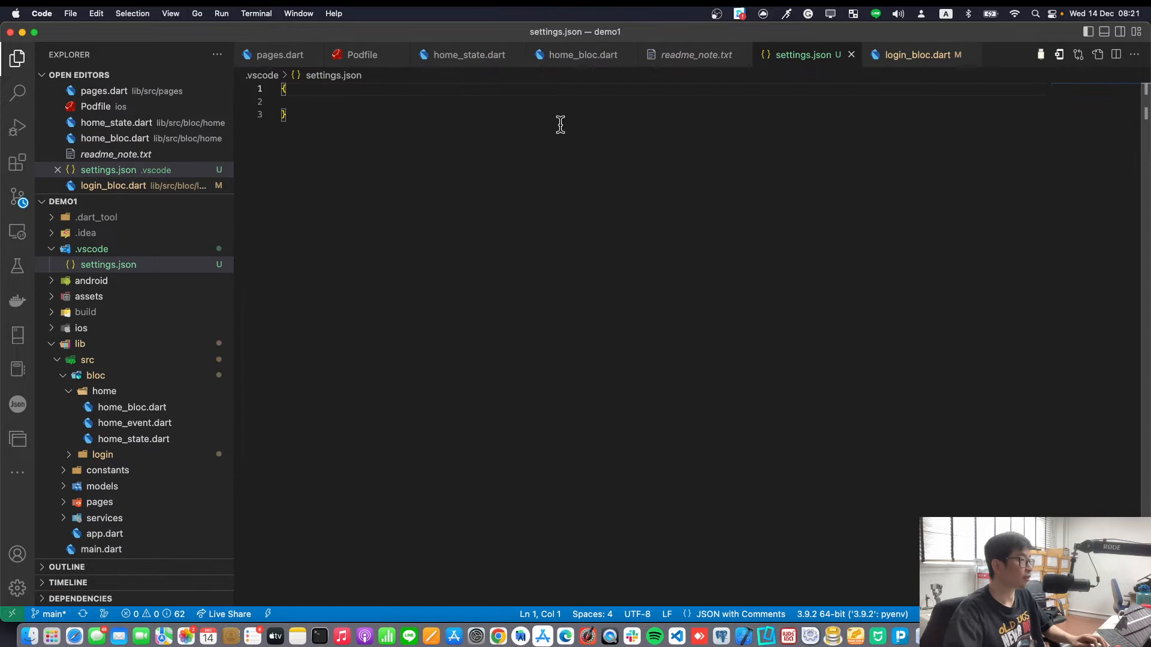
{"action": "left_click", "coordinate": [303, 102]}
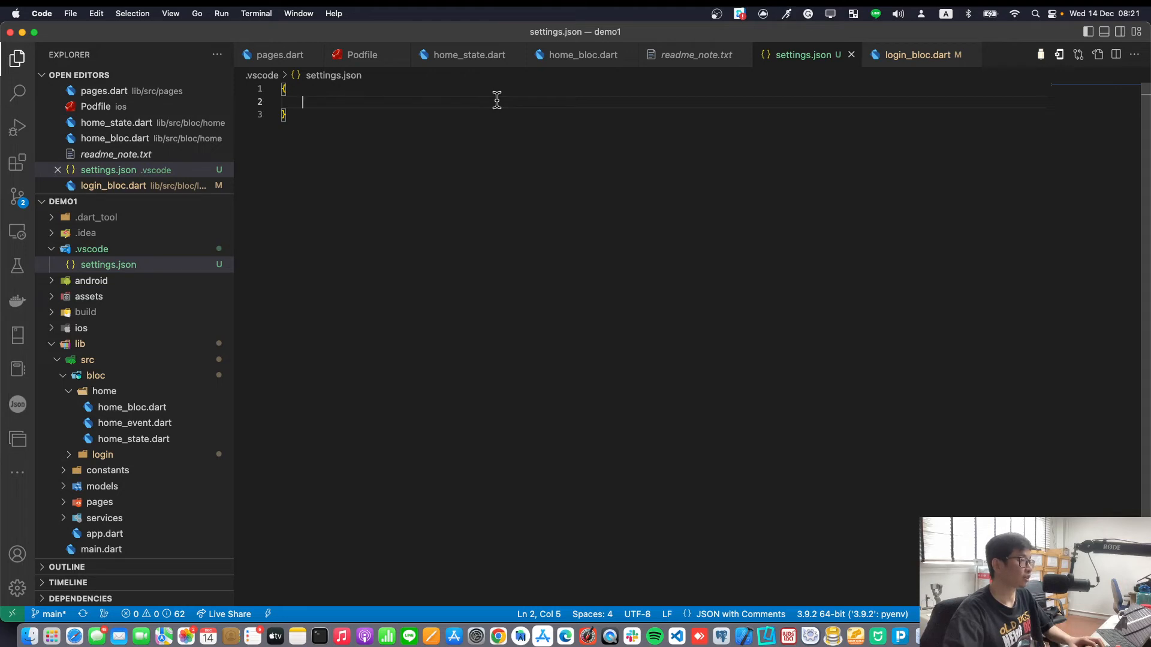
{"action": "mouse_move", "coordinate": [367, 157]}
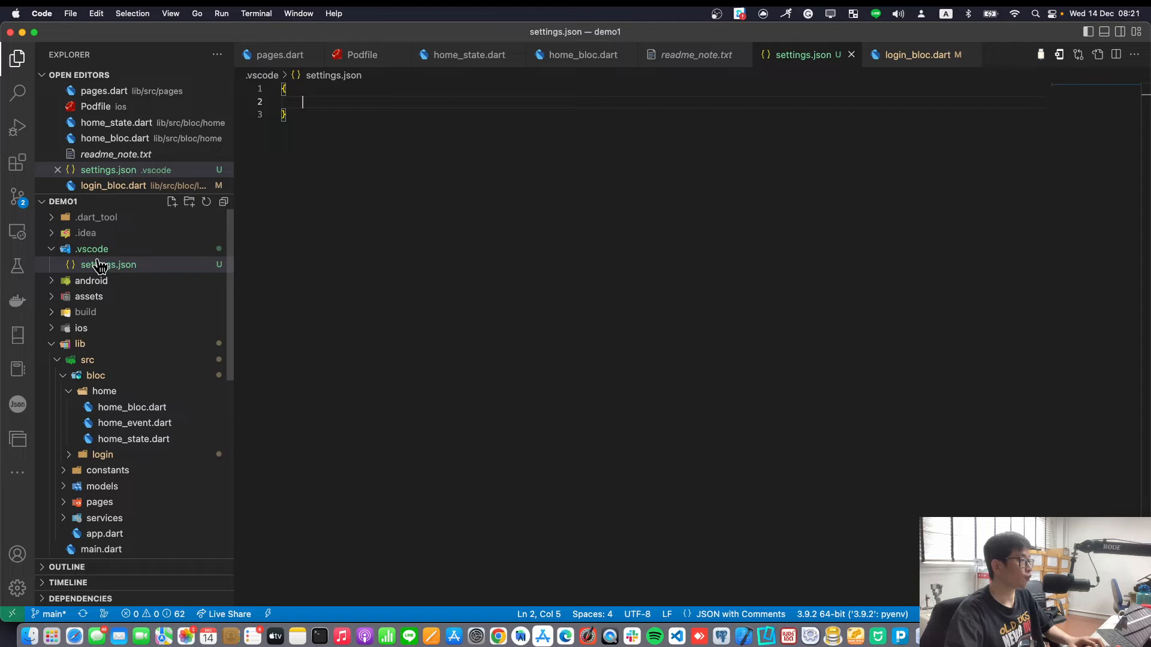
{"action": "mouse_move", "coordinate": [109, 273]}
{"action": "type", "text": "\"\""}
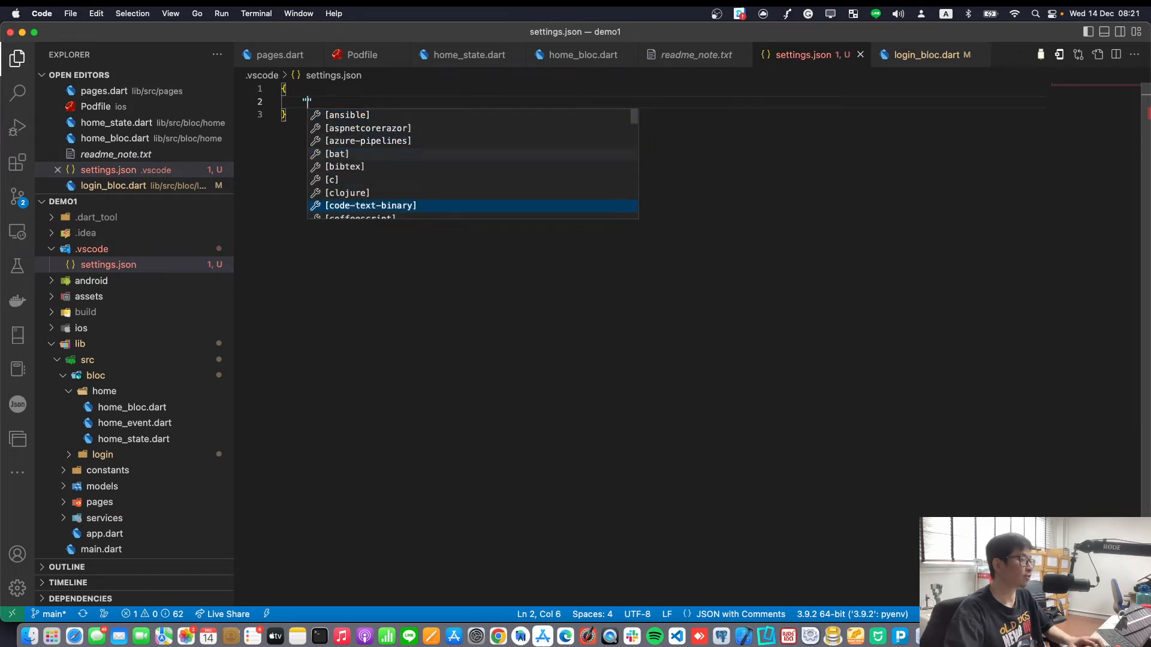
Step: Scroll down through settings.json with the tab border color customizations
{"action": "scroll", "scroll_direction": "down", "scroll_amount": 3}
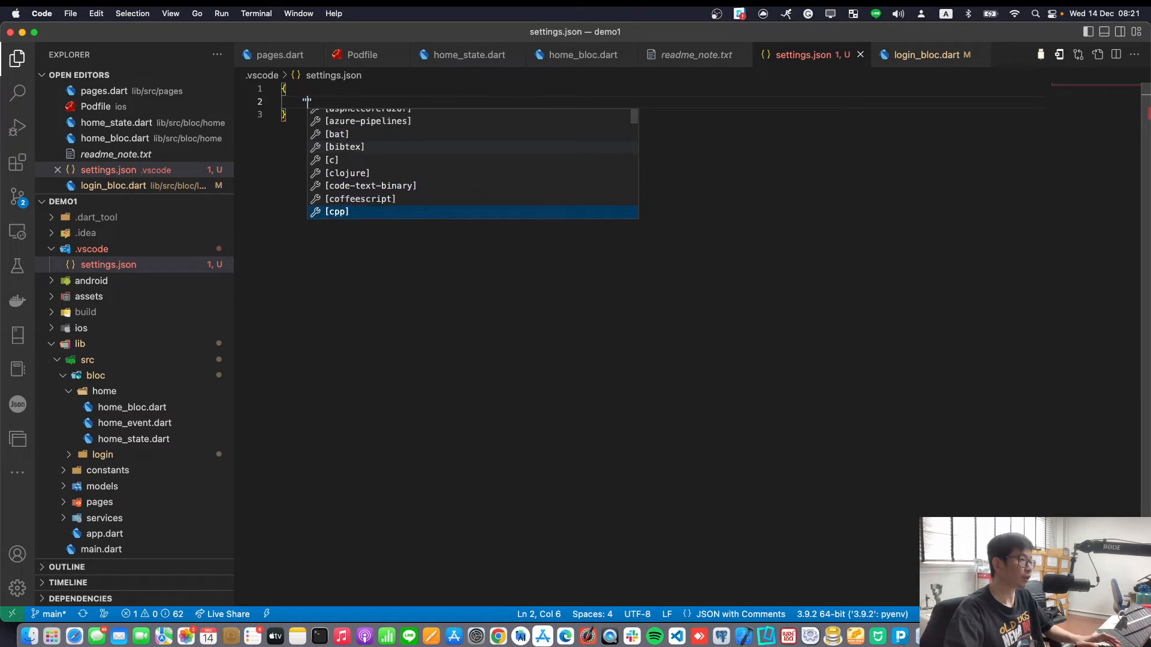
{"action": "scroll", "scroll_direction": "down", "scroll_amount": 3}
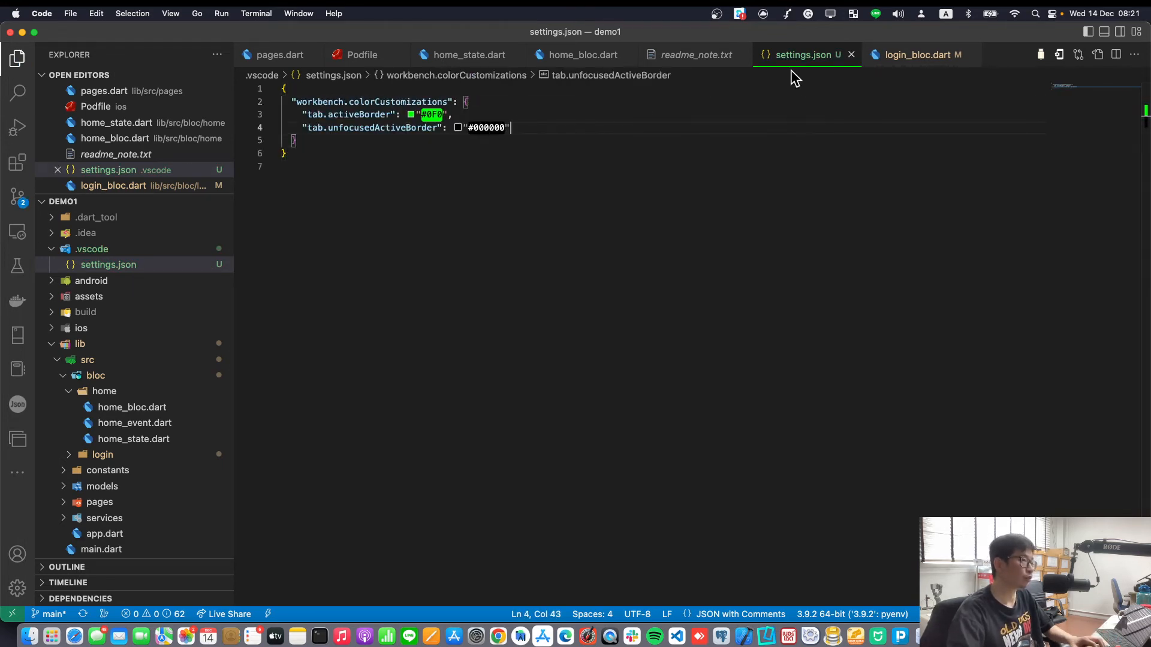
{"action": "mouse_move", "coordinate": [776, 77]}
{"action": "type", "text": "F"}
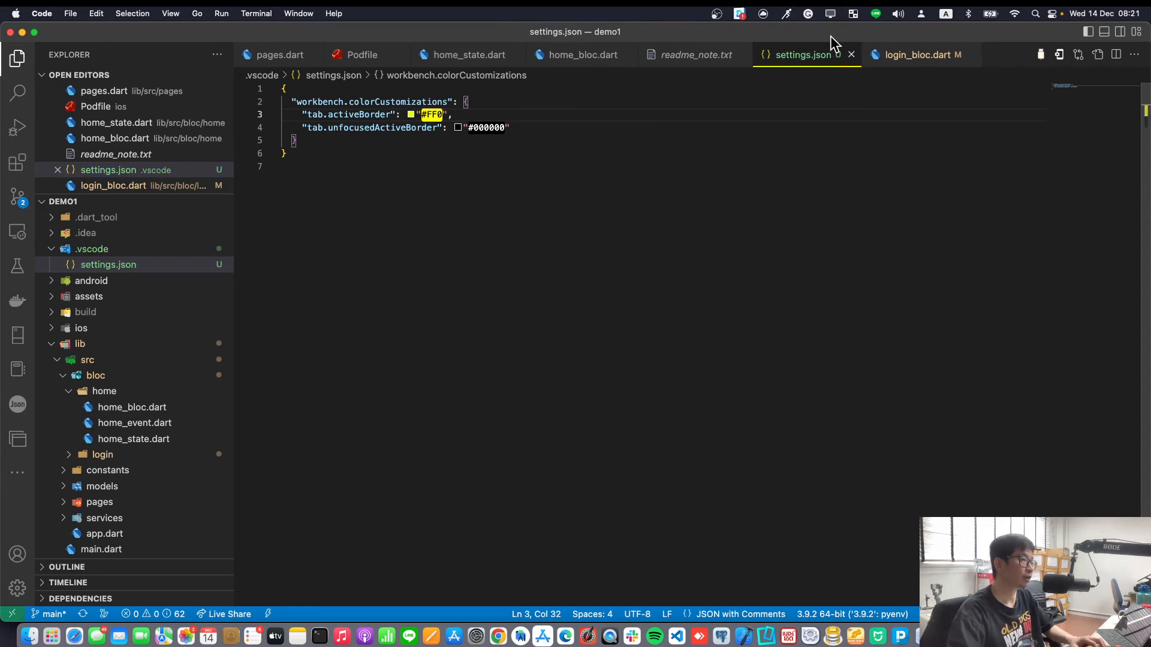
{"action": "mouse_move", "coordinate": [813, 106]}
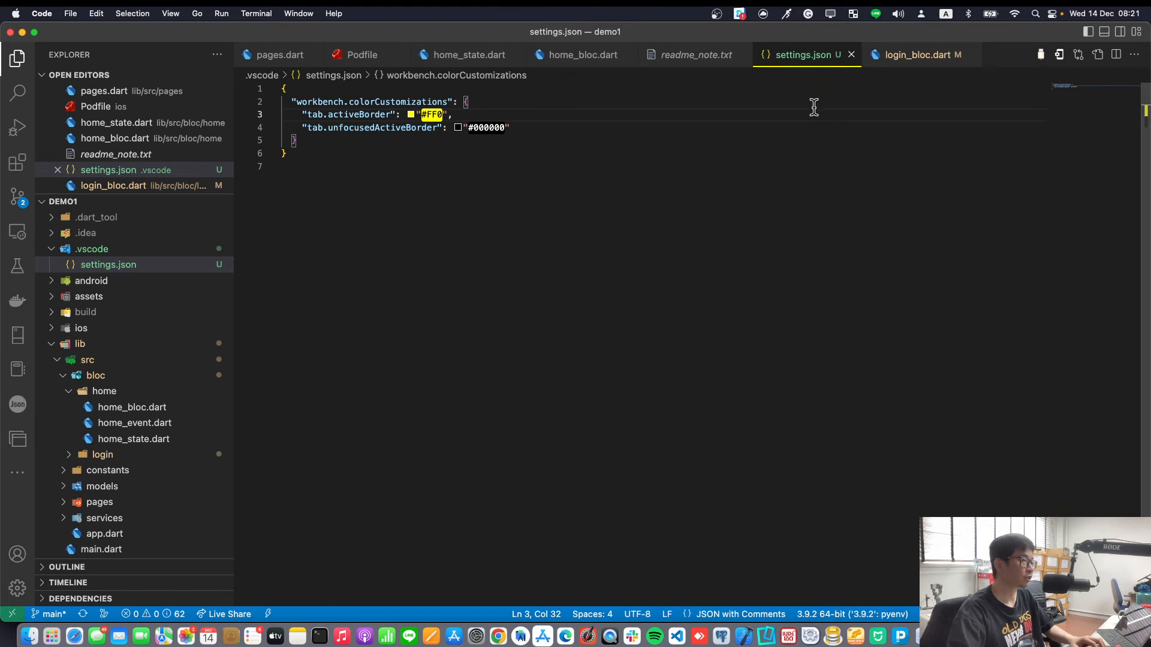